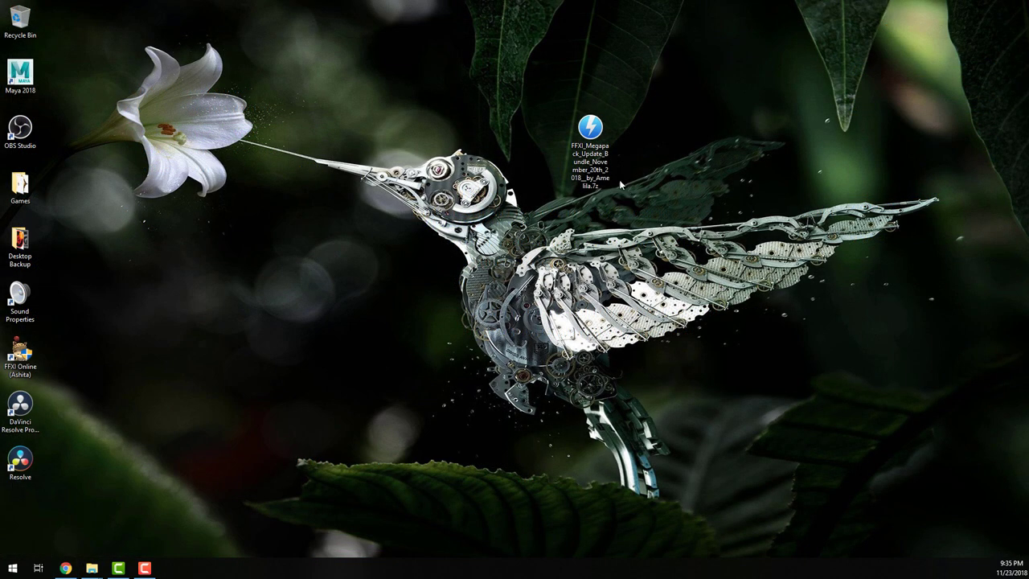
Extract the megapack archive on the desktop into its own folder via 7-Zip
right_click(590, 132)
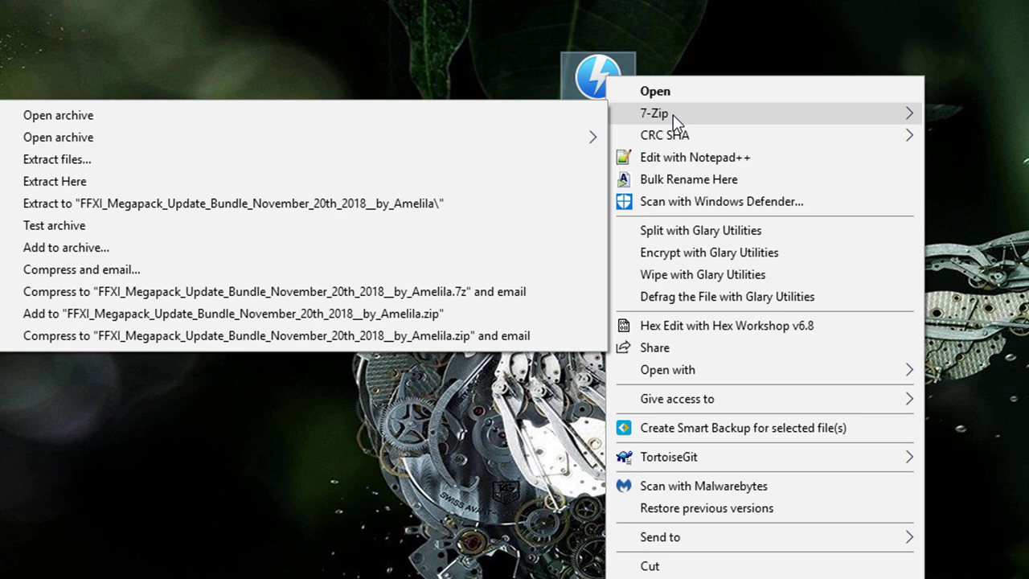
mouse_move(164, 217)
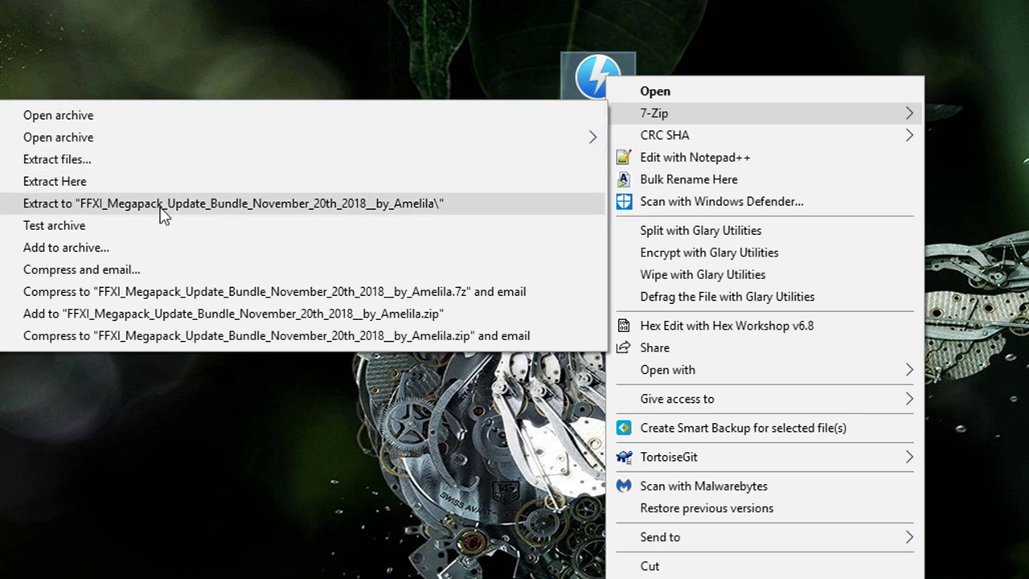
mouse_move(411, 210)
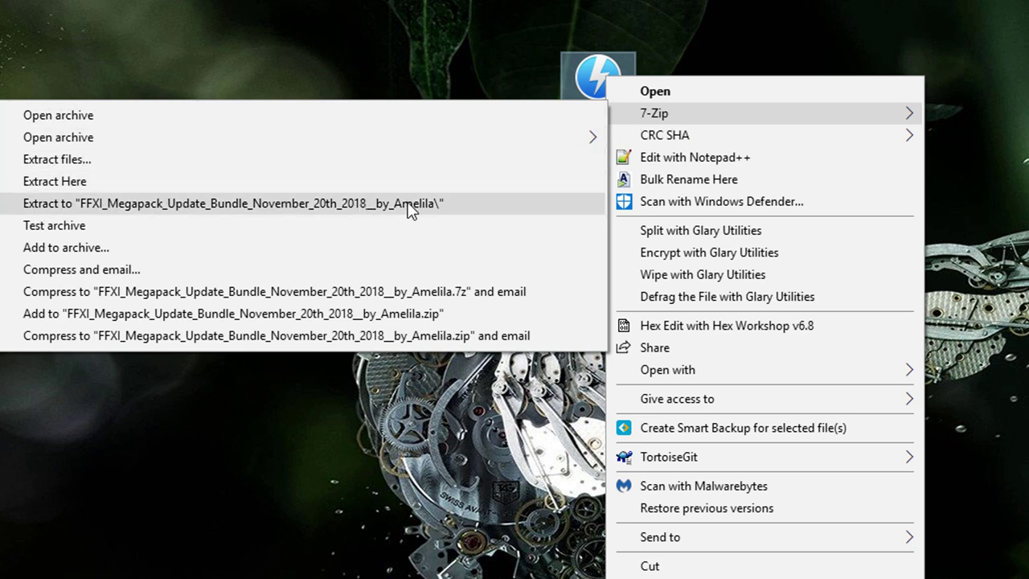
left_click(234, 203)
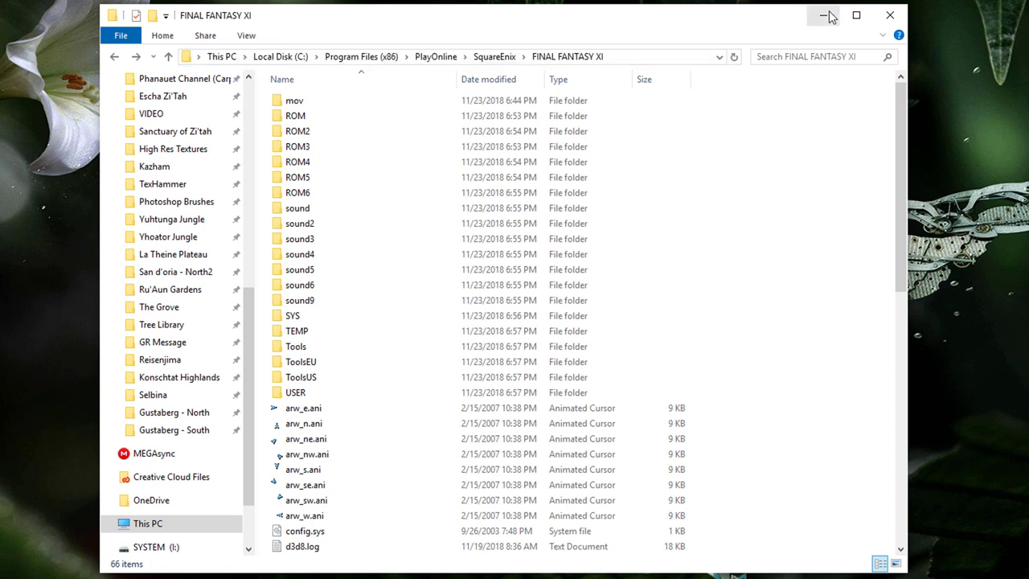
Minimize the game folder window and bring up the extracted megapack folder from the desktop
left_click(823, 16)
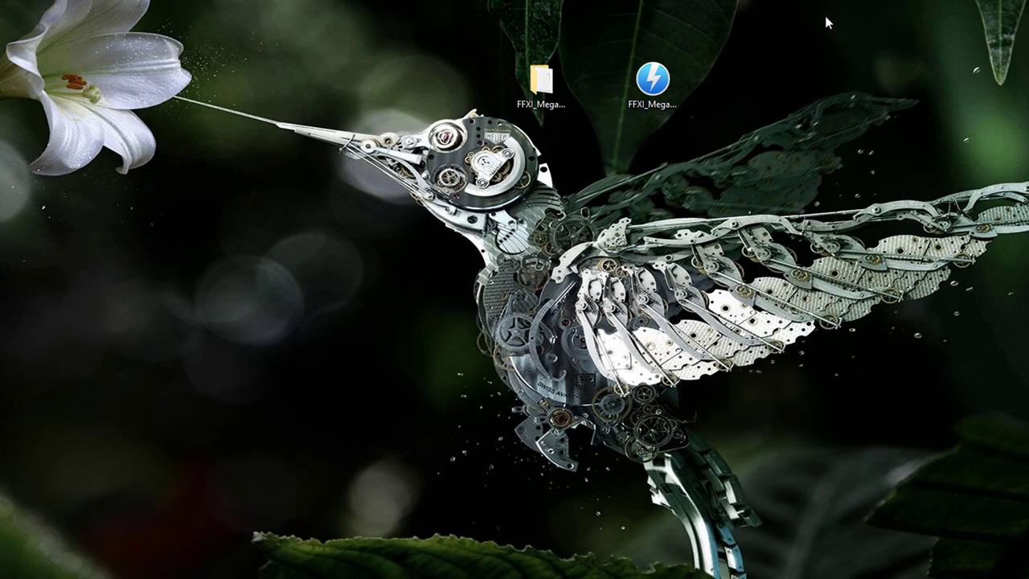
double_click(544, 77)
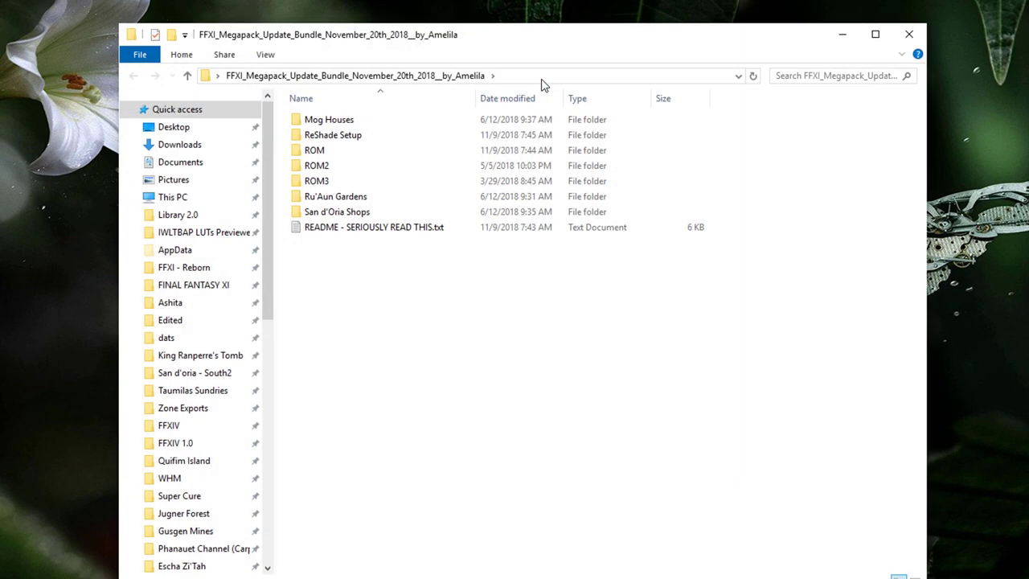
mouse_move(345, 155)
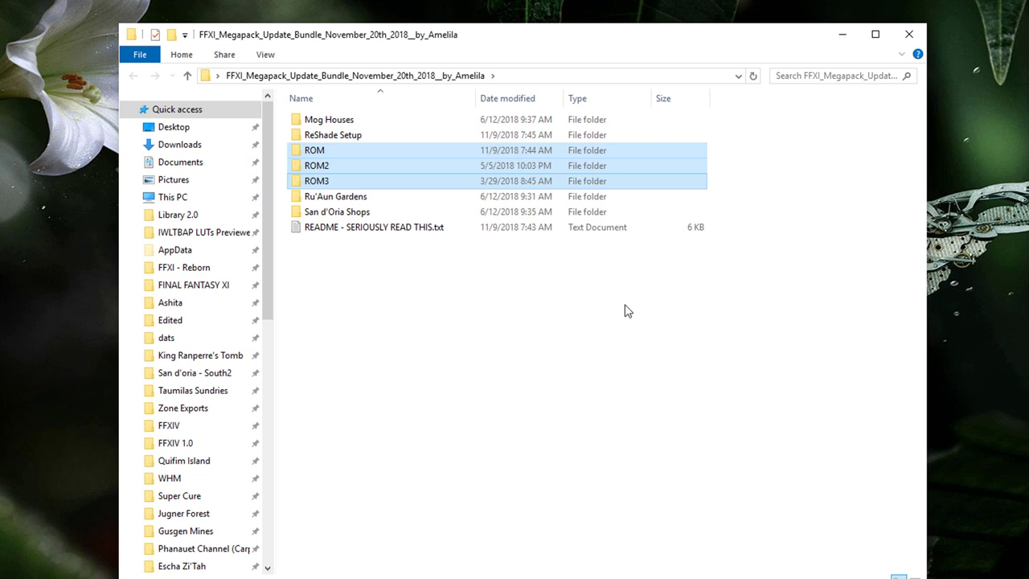
mouse_move(661, 296)
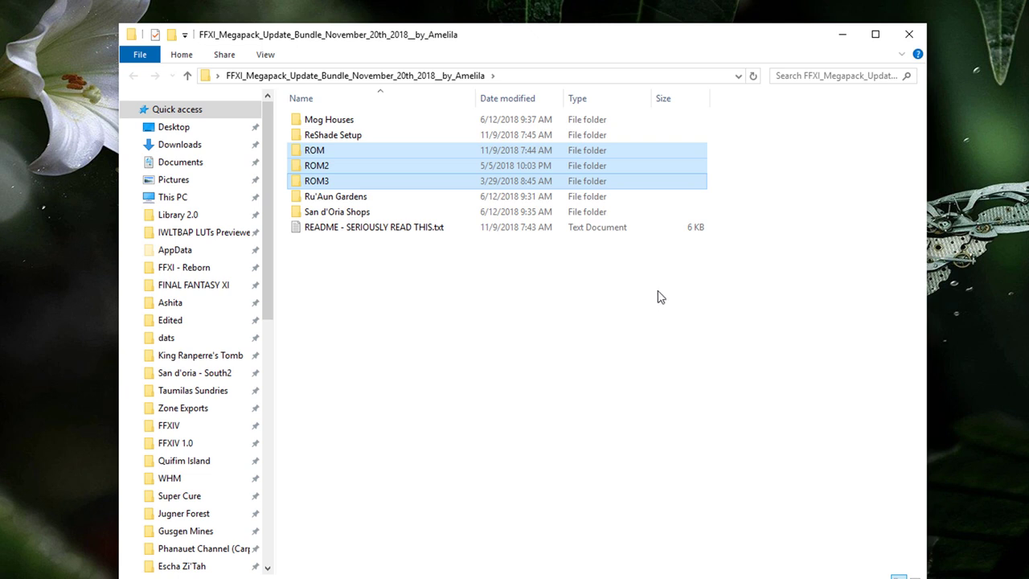
mouse_move(653, 298)
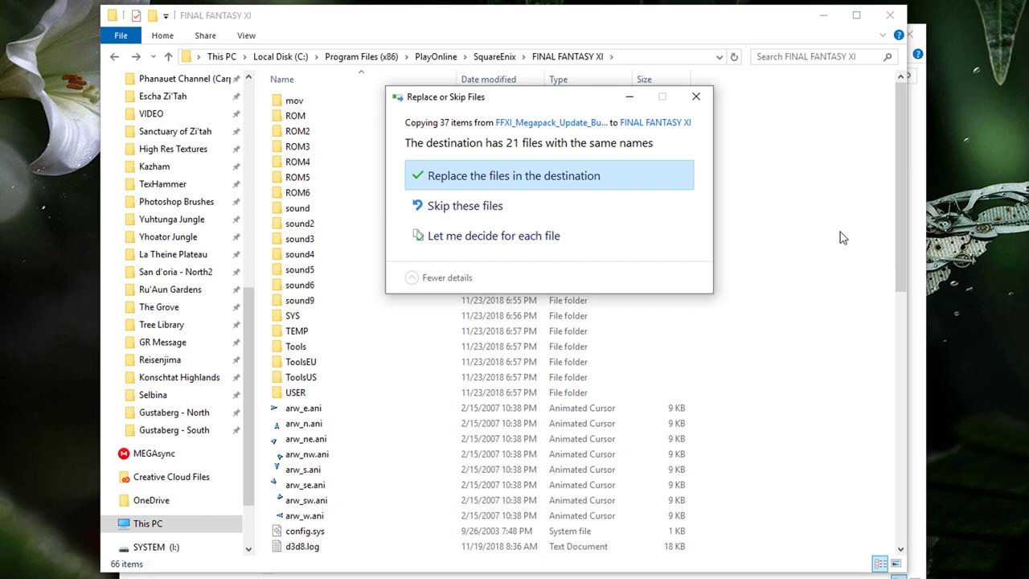
mouse_move(743, 187)
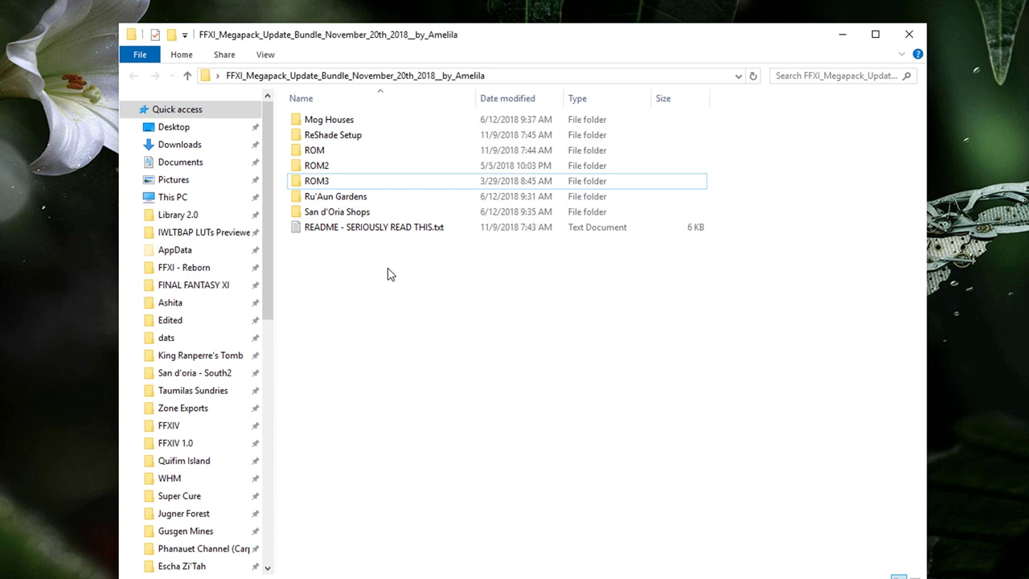
left_click(331, 119)
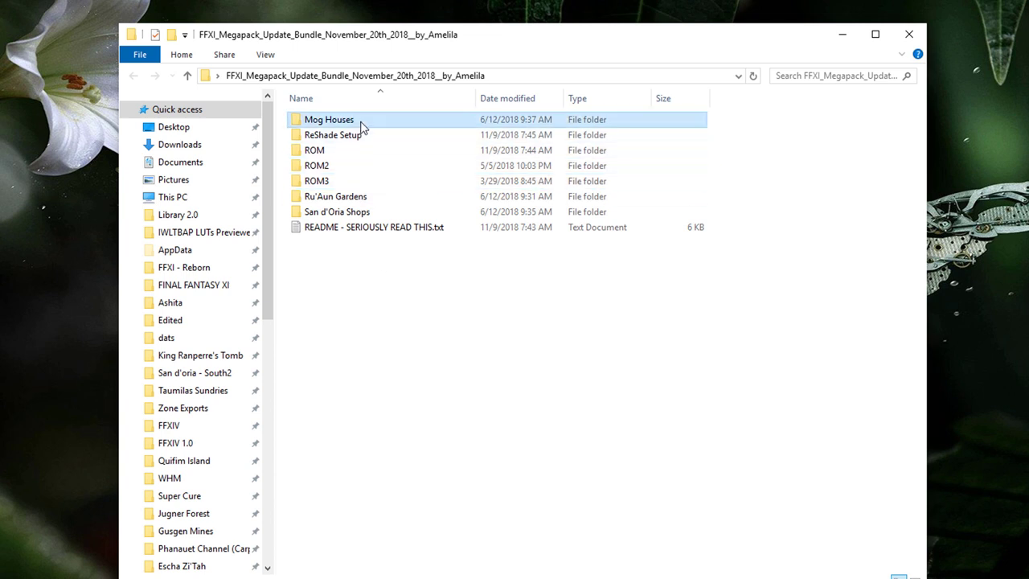
double_click(328, 119)
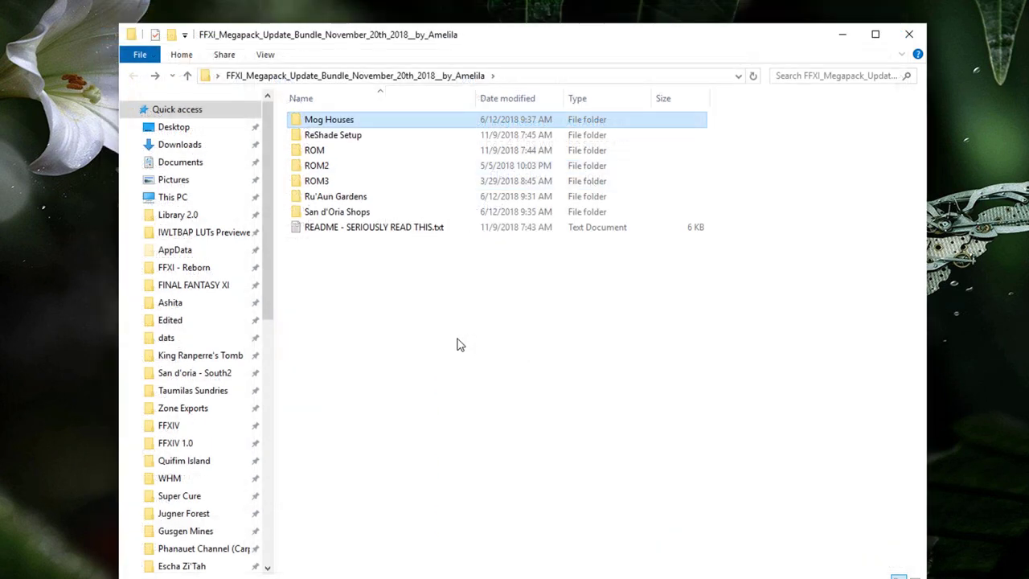
double_click(335, 196)
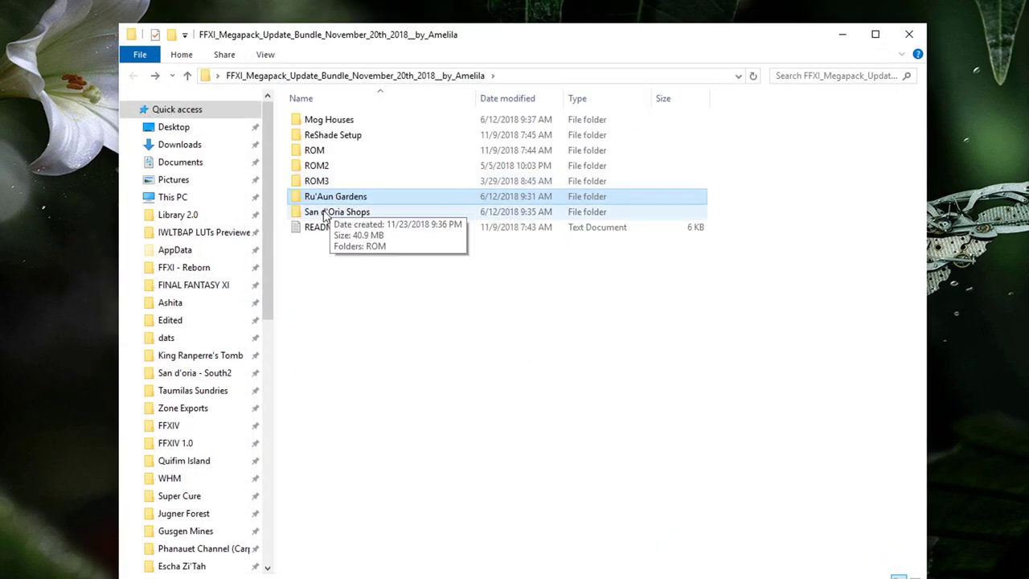
Enter the megapack's Ru'Aun Gardens folder
double_click(337, 212)
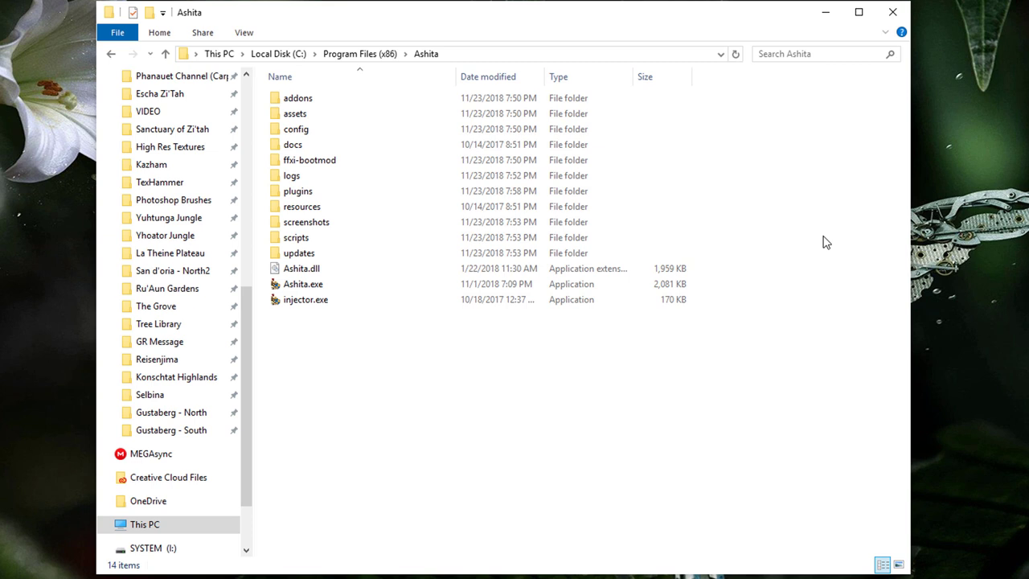
Go into Ashita's plugins\dats folder and continue the copy with administrator permission
left_click(297, 190)
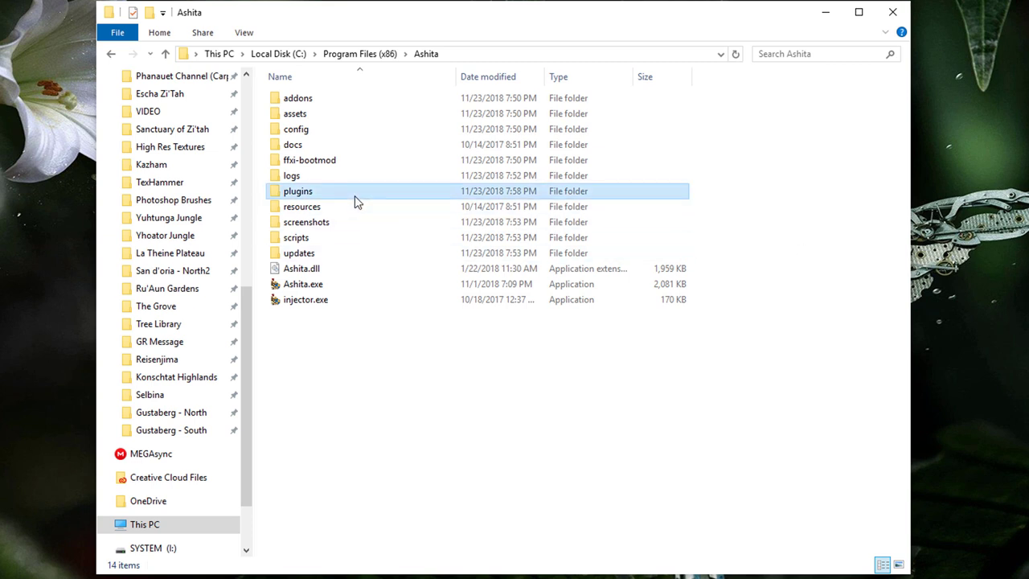
double_click(297, 189)
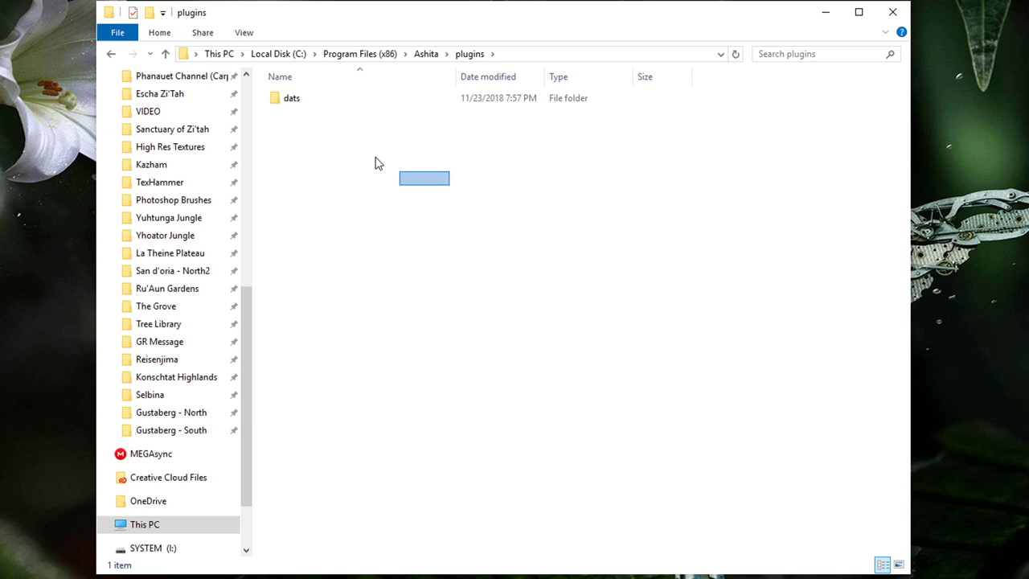
left_click(292, 98)
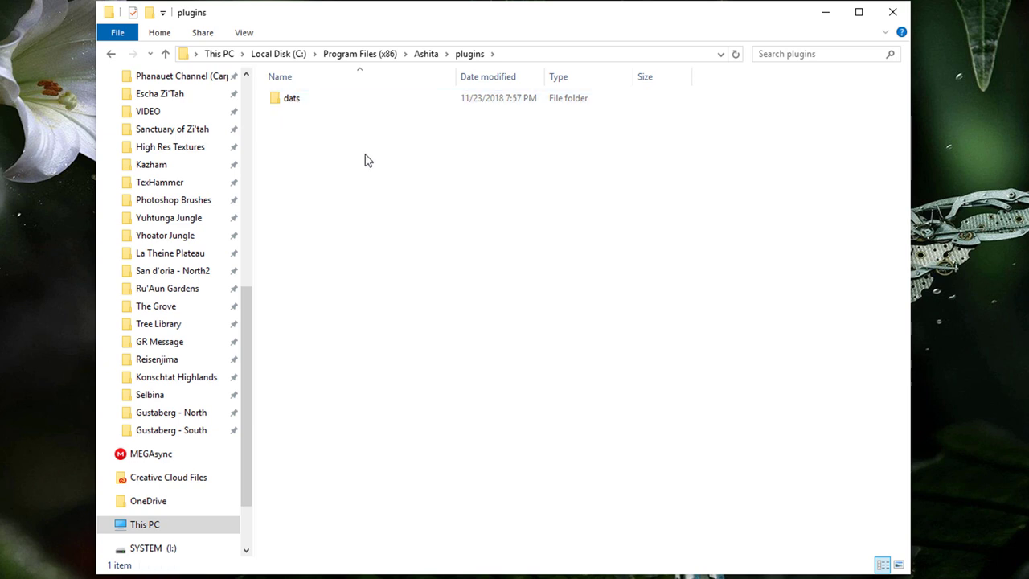
double_click(292, 98)
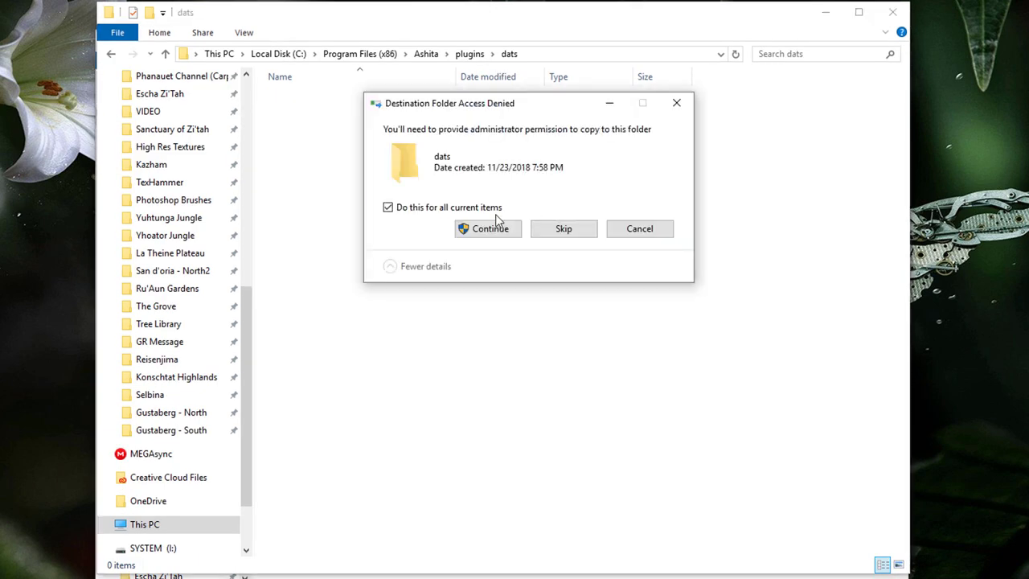
left_click(488, 229)
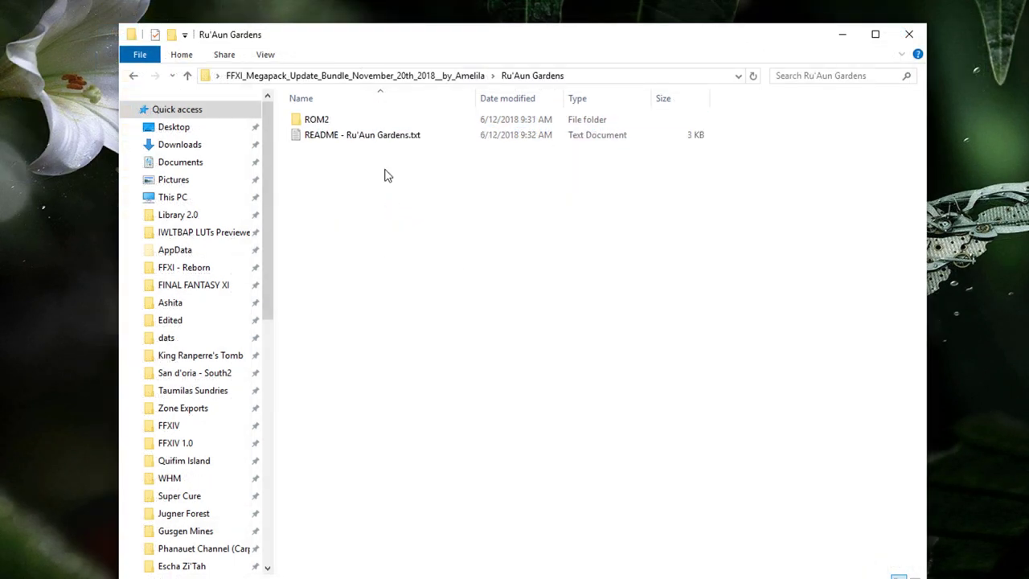
Navigate back up to the megapack's top folder and clear the selection
left_click(187, 76)
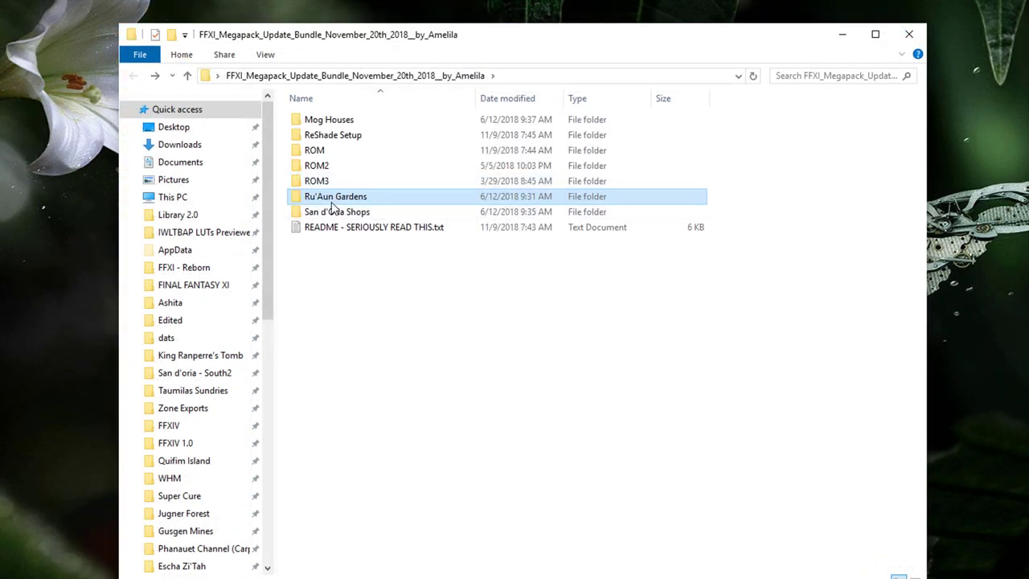
double_click(338, 213)
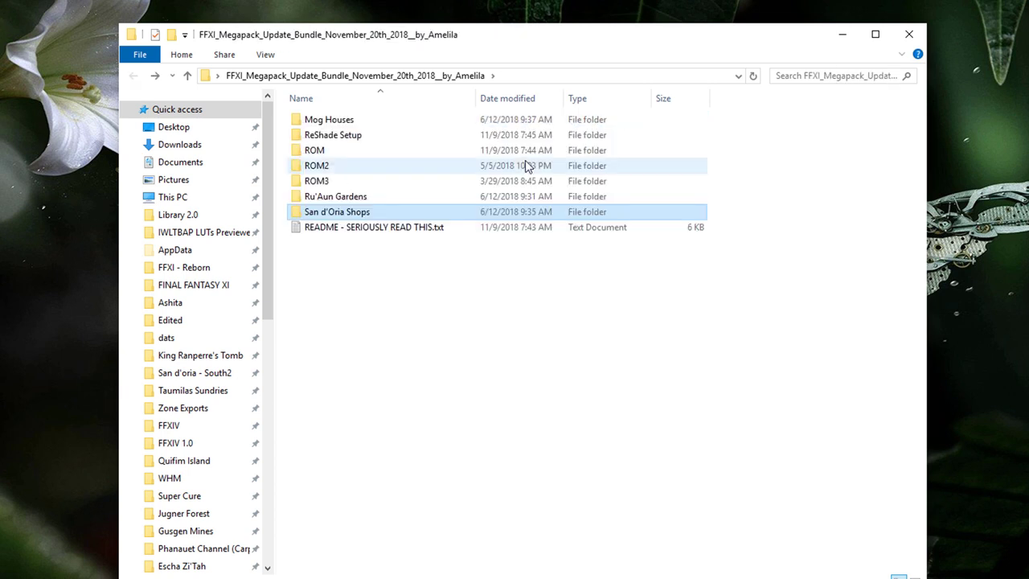
mouse_move(802, 363)
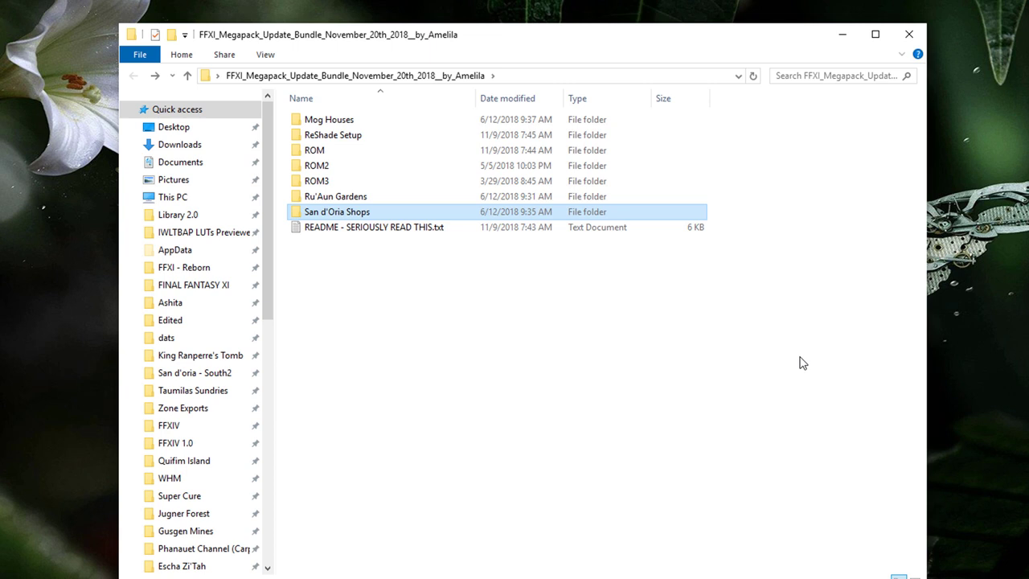
left_click(799, 225)
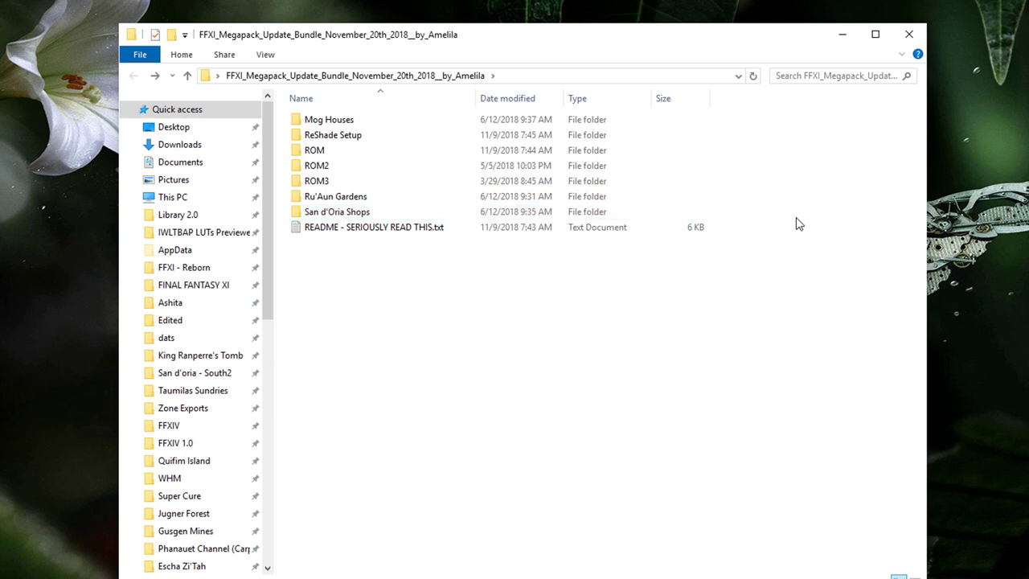